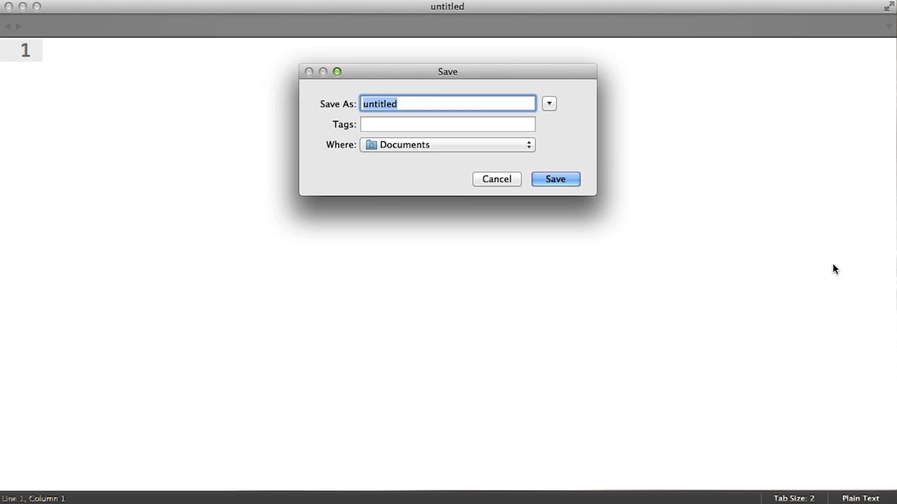
Save the empty file as run.js in Documents.
text(run.js)
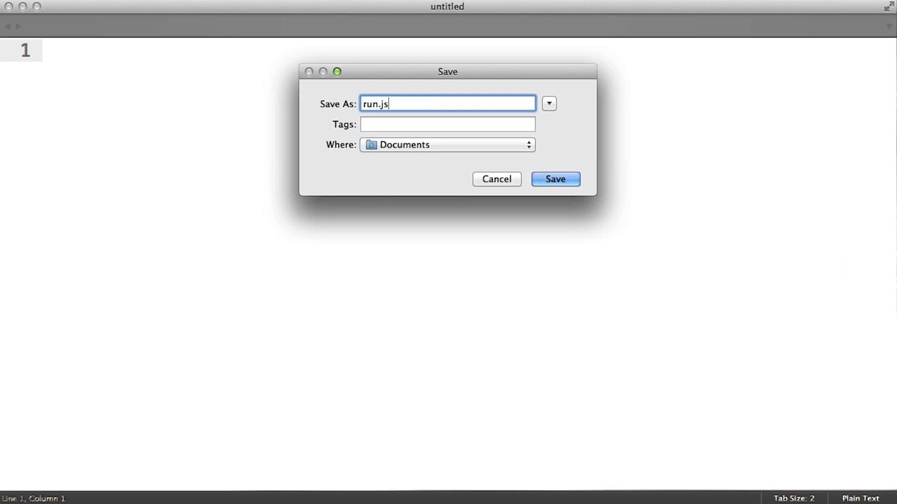
click(553, 179)
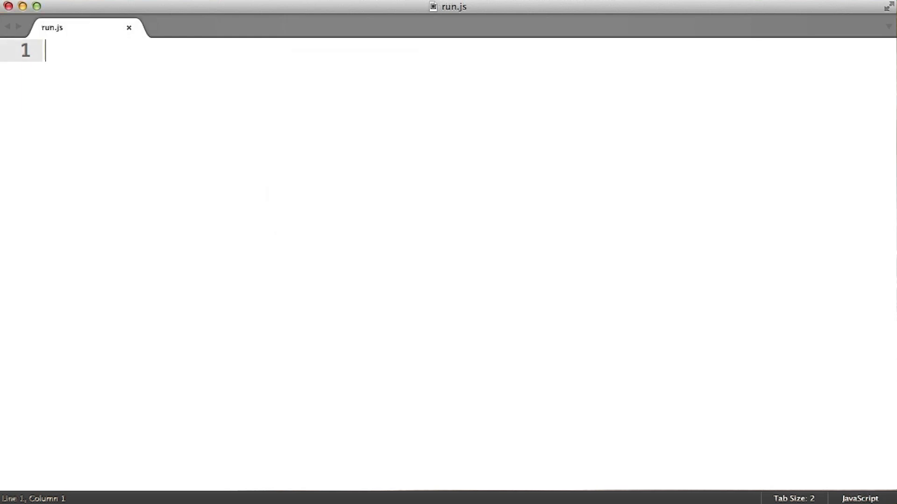
Write var amy = {}; on line 1 of run.js.
text(var amy =)
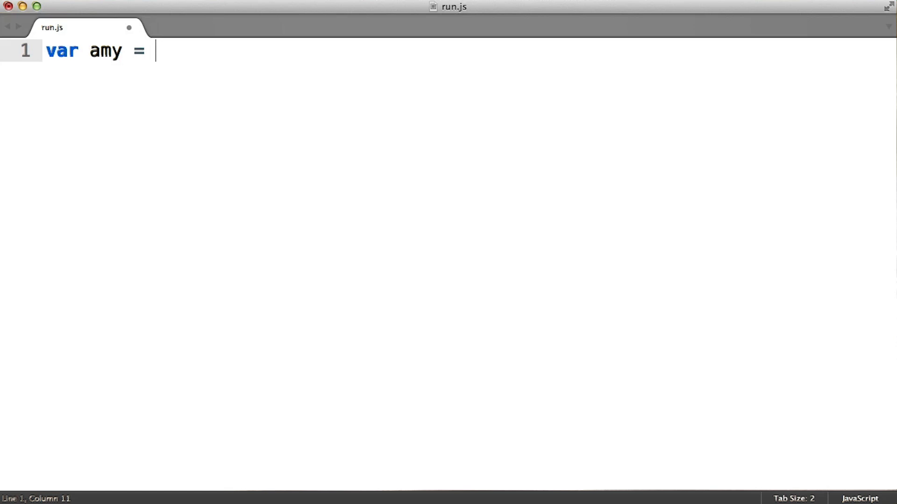
text({};)
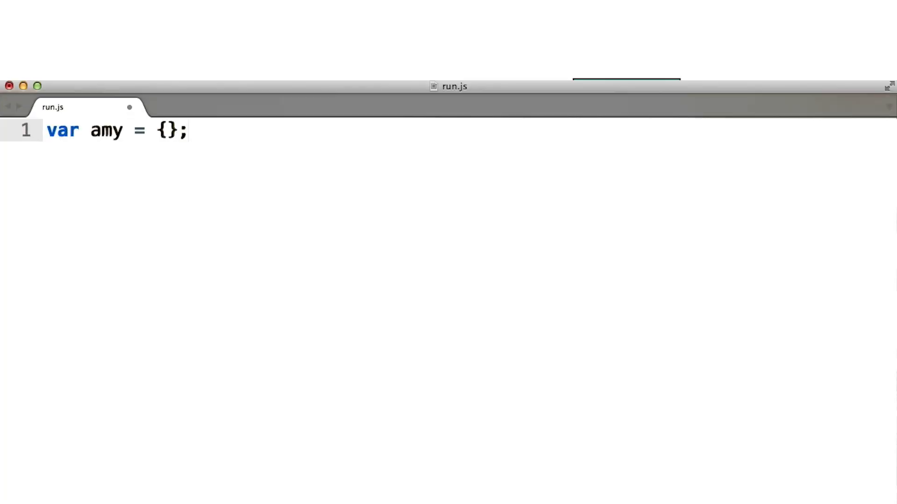
Type loc: inside amy's braces to begin the loc property.
text(loc:)
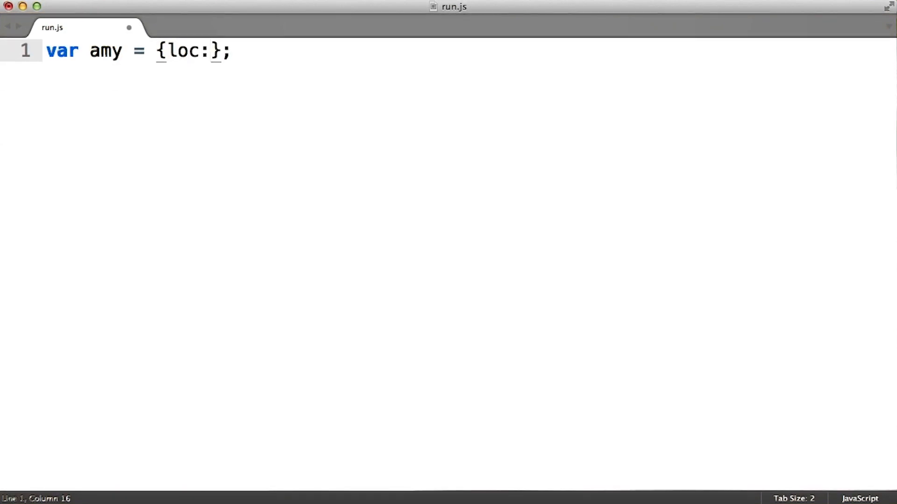